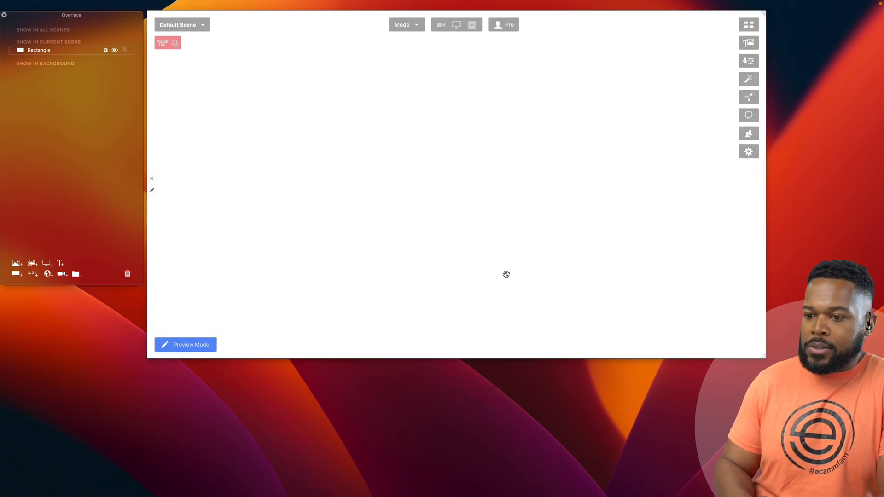
pyautogui.moveTo(152, 194)
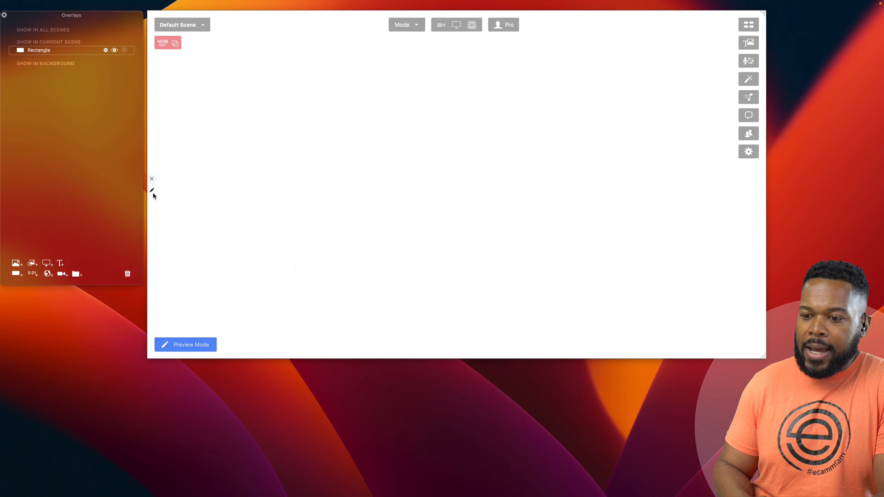
# - Change the rectangle overlay's fill to a blue and purple Motion gradient
pyautogui.click(151, 191)
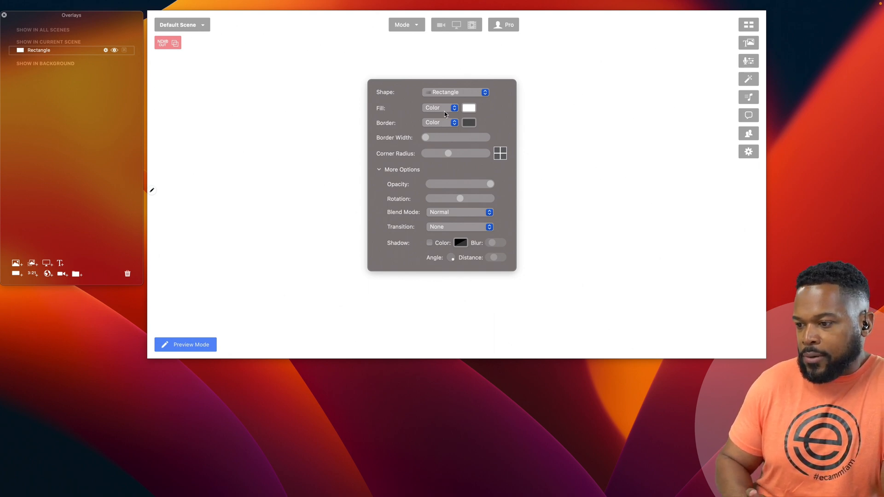
pyautogui.click(439, 108)
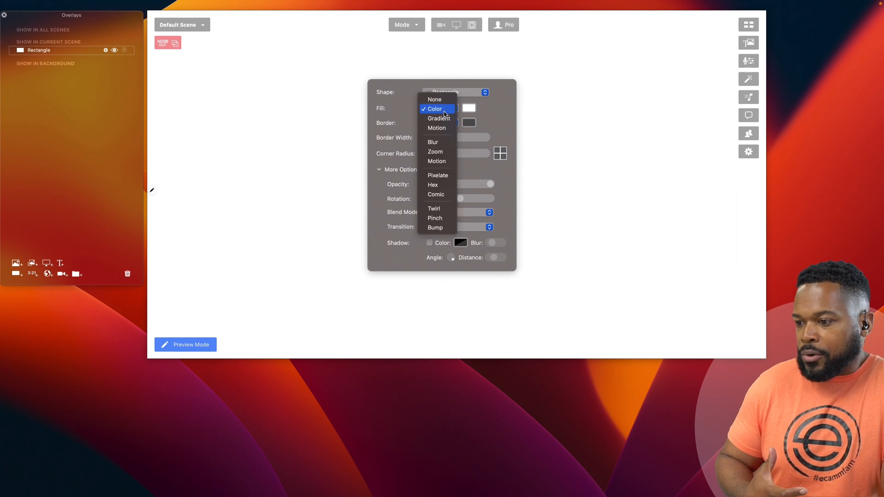
pyautogui.click(436, 127)
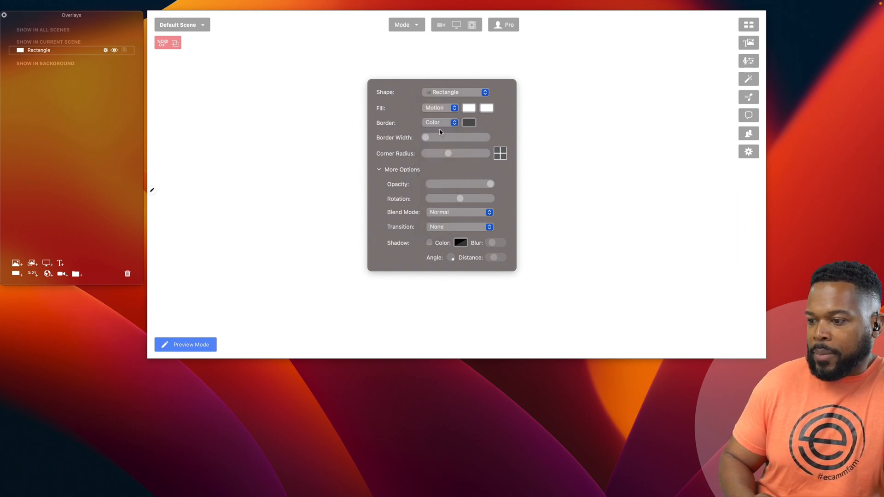
pyautogui.click(469, 108)
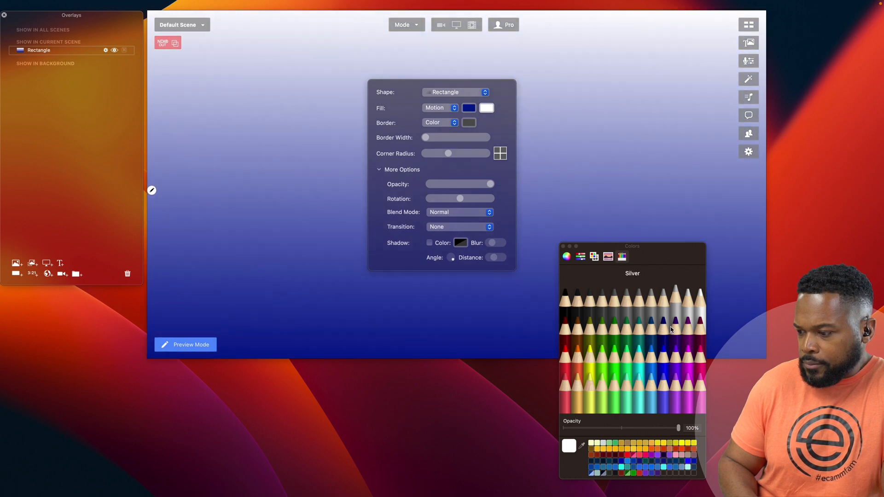
pyautogui.click(675, 349)
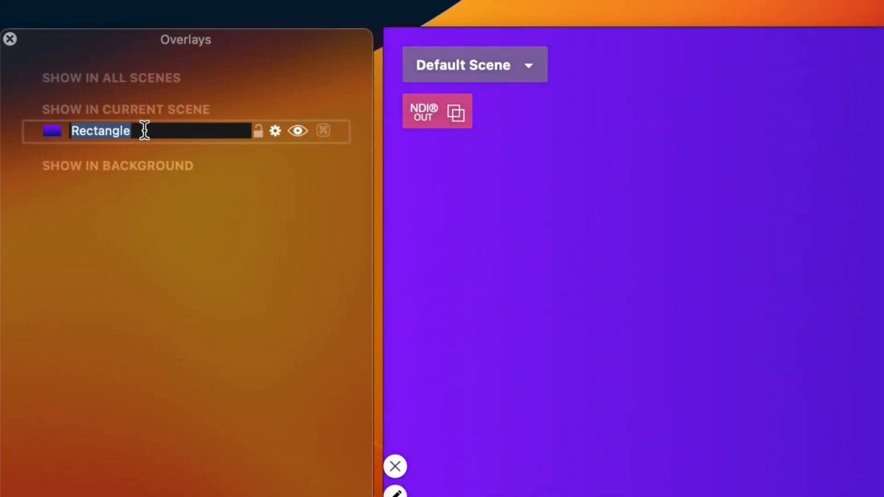
# - Rename the gradient rectangle overlay to BACKGROUND
pyautogui.write('BAC')
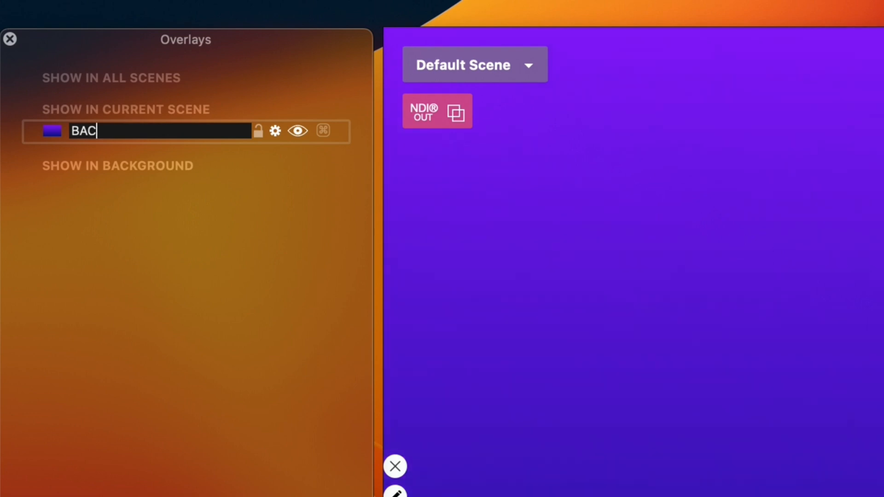
pyautogui.write('KGROUND')
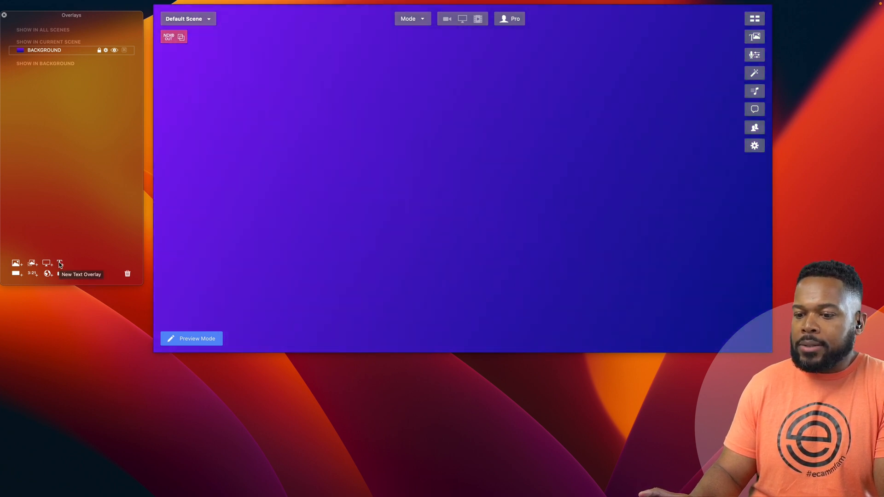
# - Add a text overlay holding a single white upper-triangle character above BACKGROUND
pyautogui.click(60, 264)
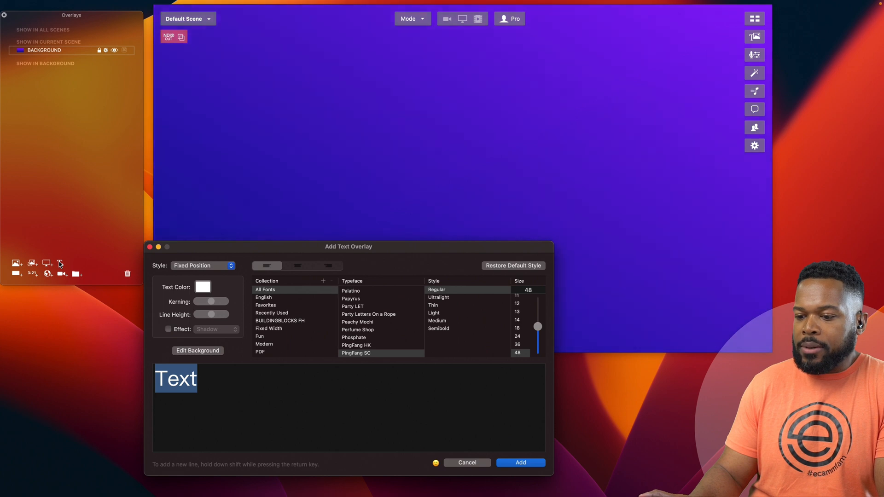
pyautogui.press('delete')
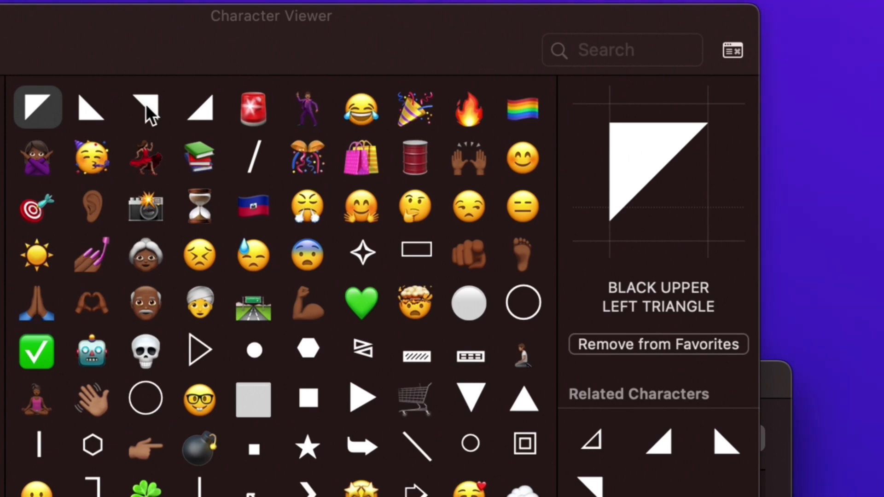
pyautogui.click(146, 107)
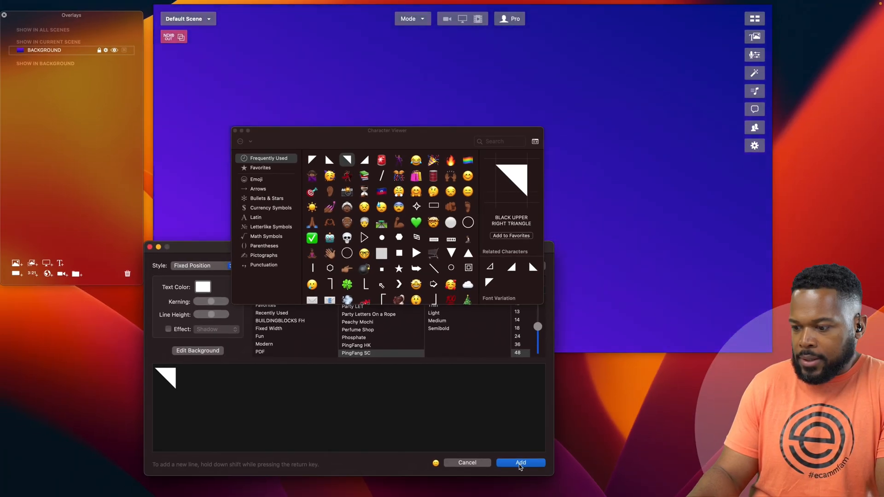
pyautogui.click(519, 462)
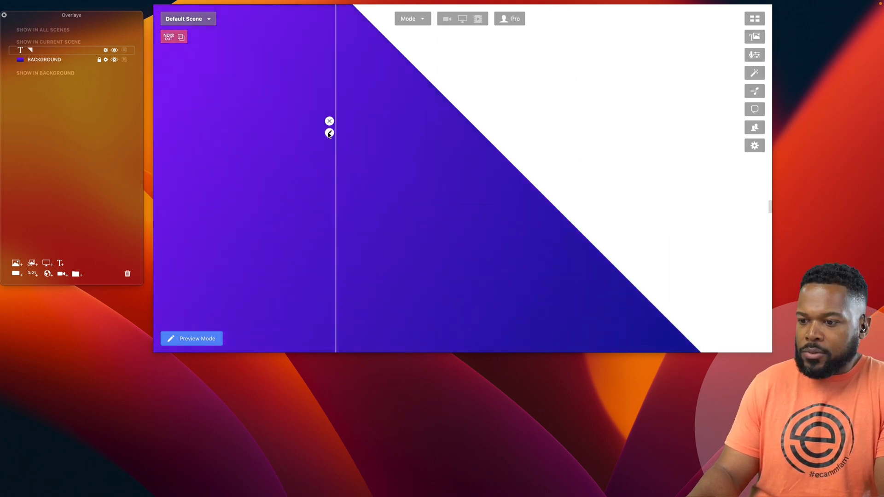
# - Switch the triangle overlay's style from Fixed Position to Scrolling Ticker and save
pyautogui.click(329, 133)
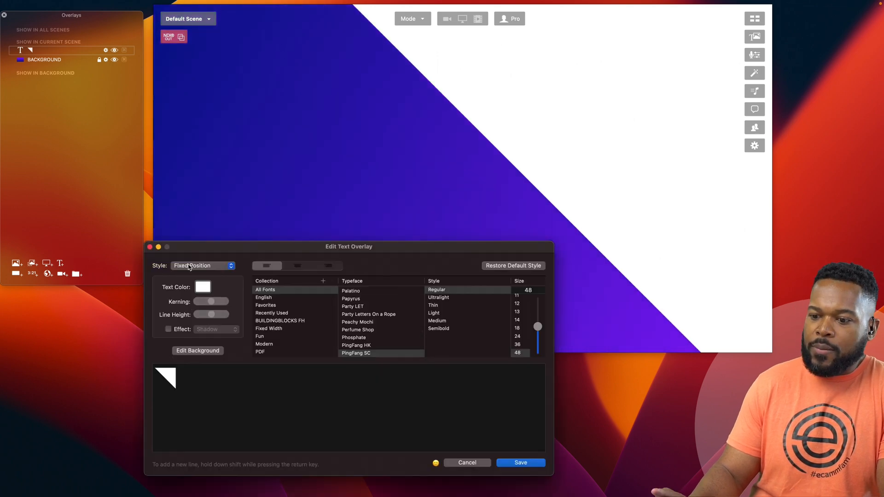
pyautogui.click(203, 266)
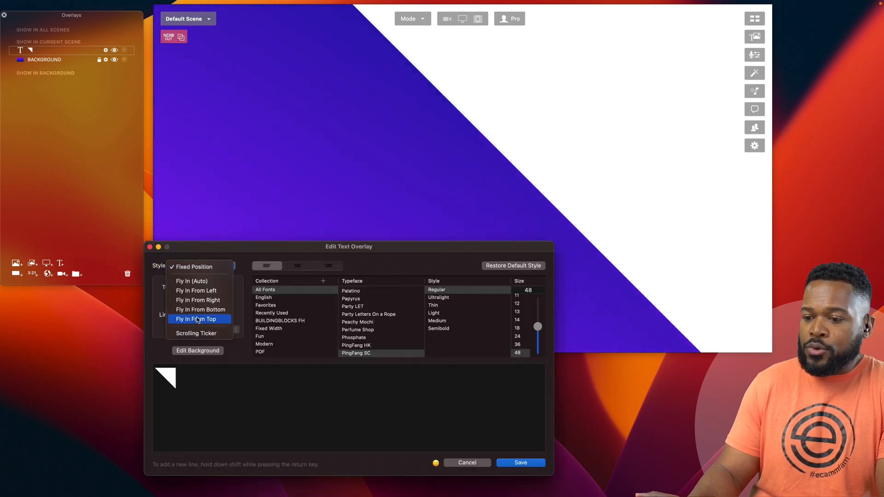
pyautogui.click(196, 333)
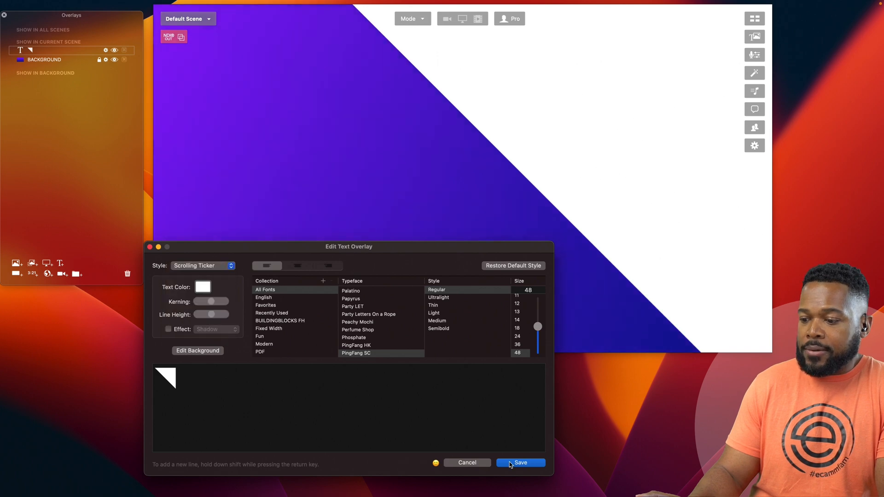
pyautogui.click(519, 462)
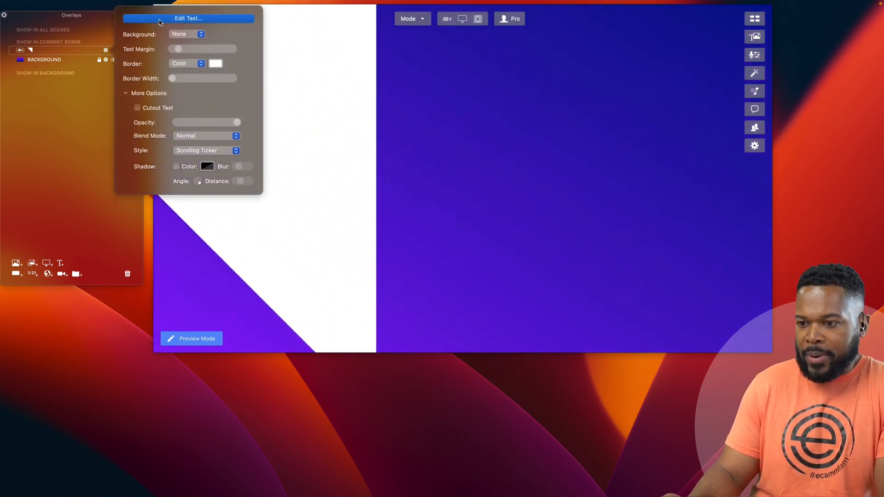
# - Extend the ticker text into a two-row zigzag of upper and lower triangles
pyautogui.click(188, 18)
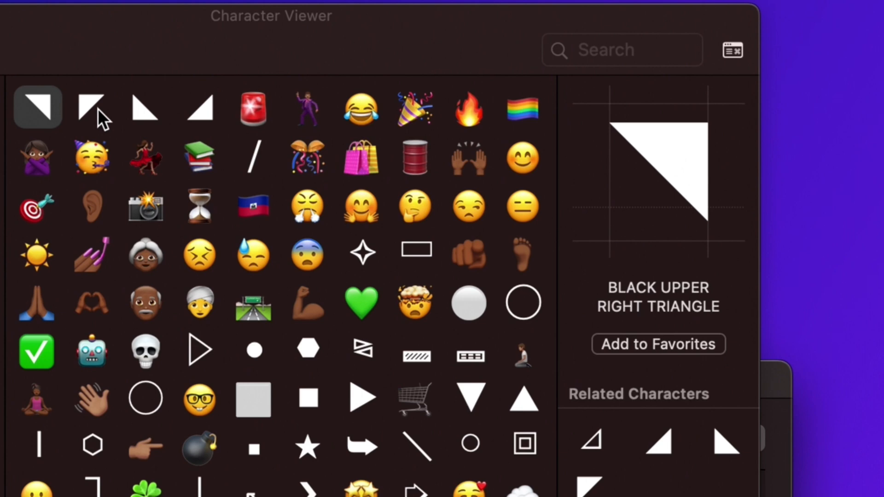
pyautogui.click(145, 108)
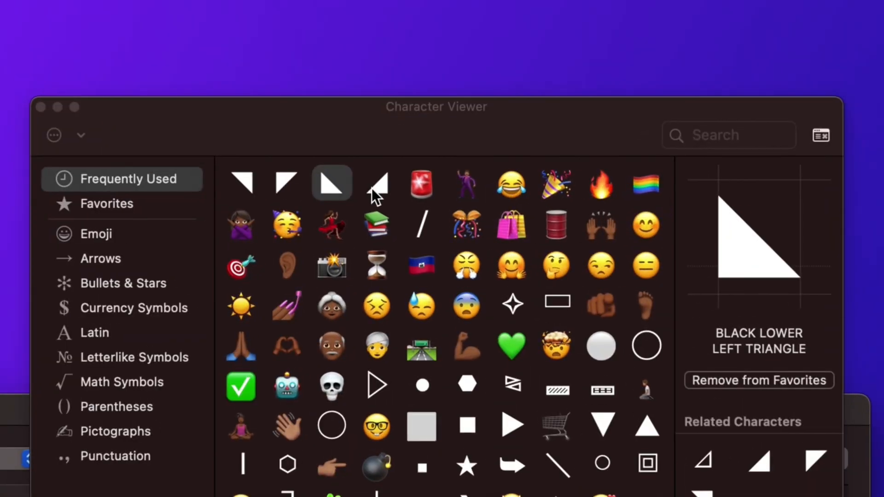
pyautogui.click(376, 181)
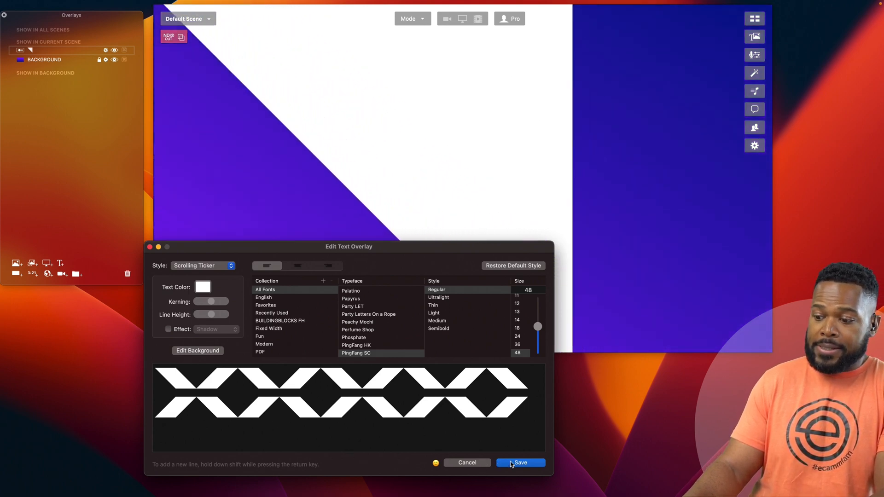
pyautogui.click(520, 462)
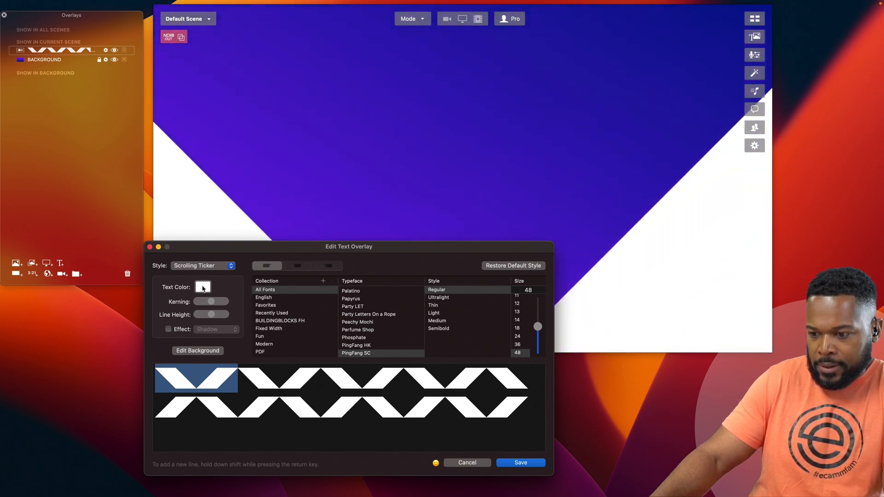
# - Recolour the triangle pairs Spring green, Cayenne red and Tangerine orange, then save
pyautogui.click(202, 287)
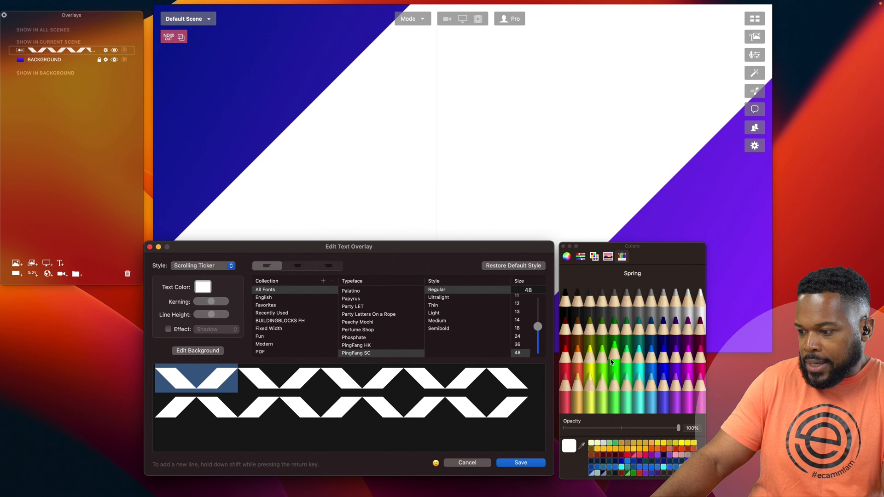
pyautogui.click(599, 361)
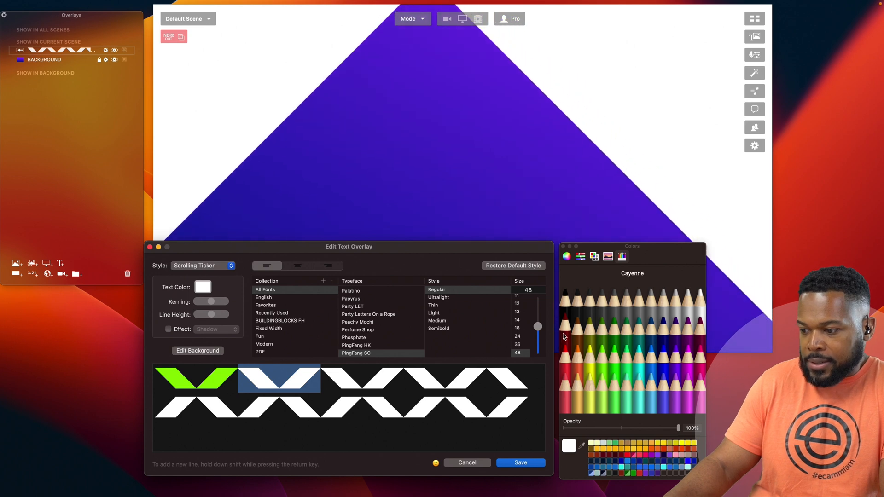
pyautogui.click(568, 446)
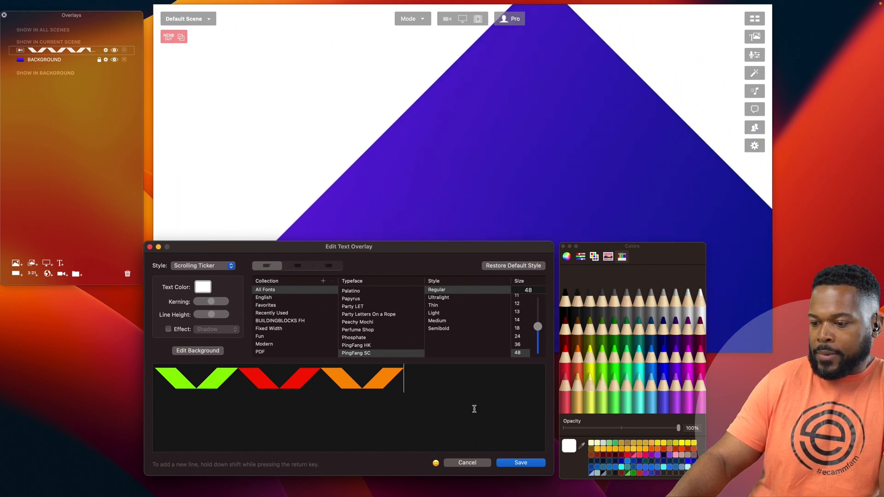
pyautogui.click(568, 446)
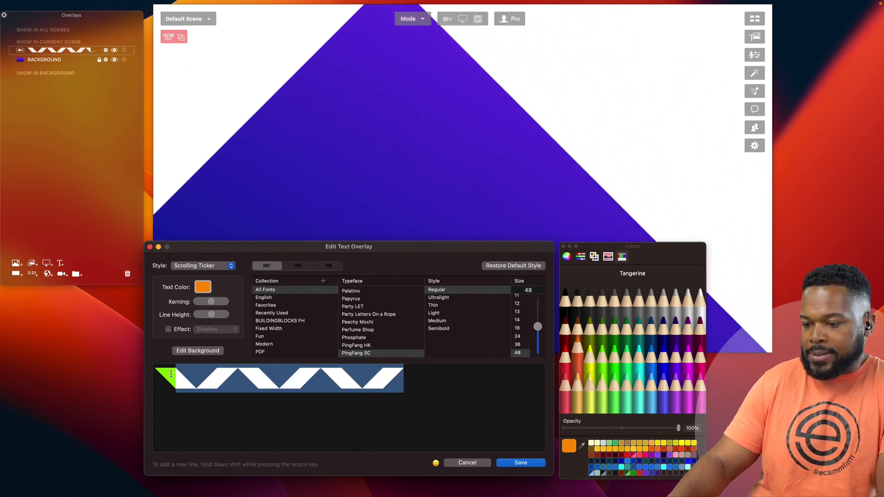
pyautogui.click(570, 446)
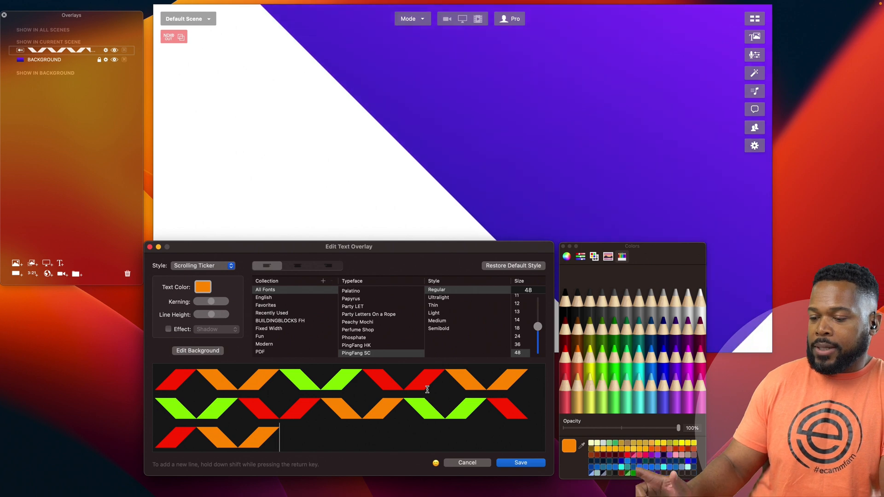
pyautogui.click(520, 462)
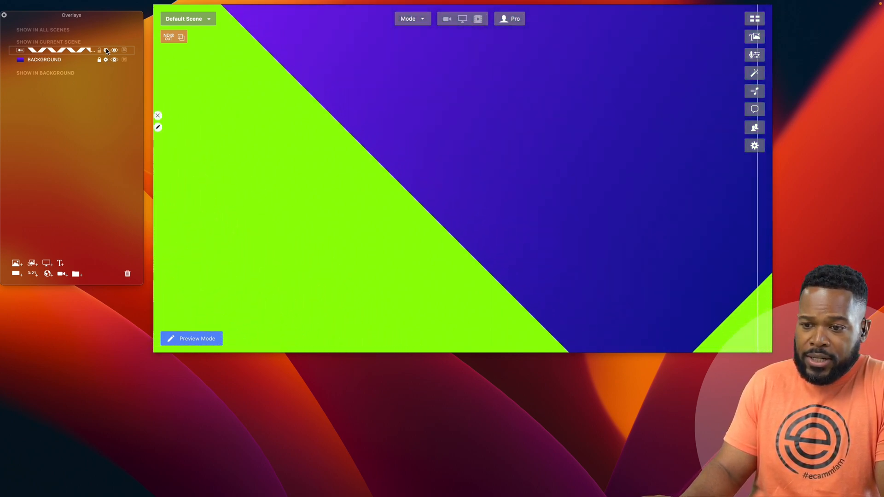
# - Lower the triangle ticker's opacity and turn on its shadow
pyautogui.click(106, 50)
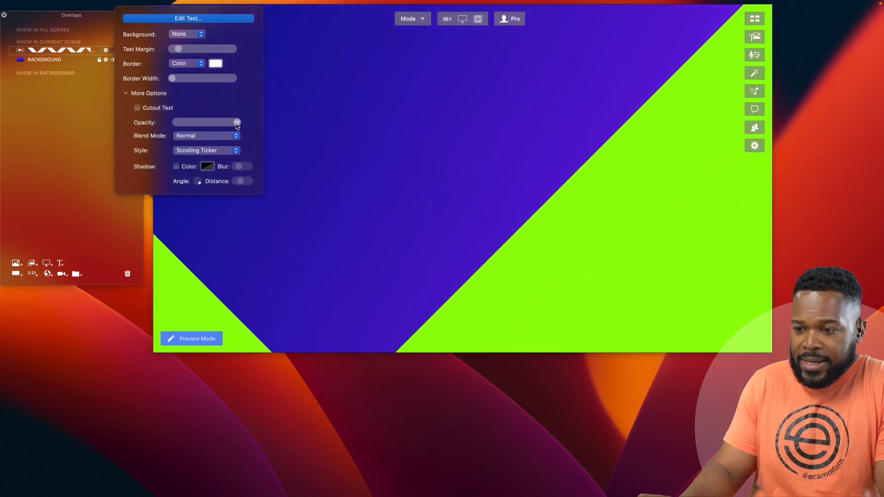
pyautogui.moveTo(237, 123); pyautogui.dragTo(213, 122)
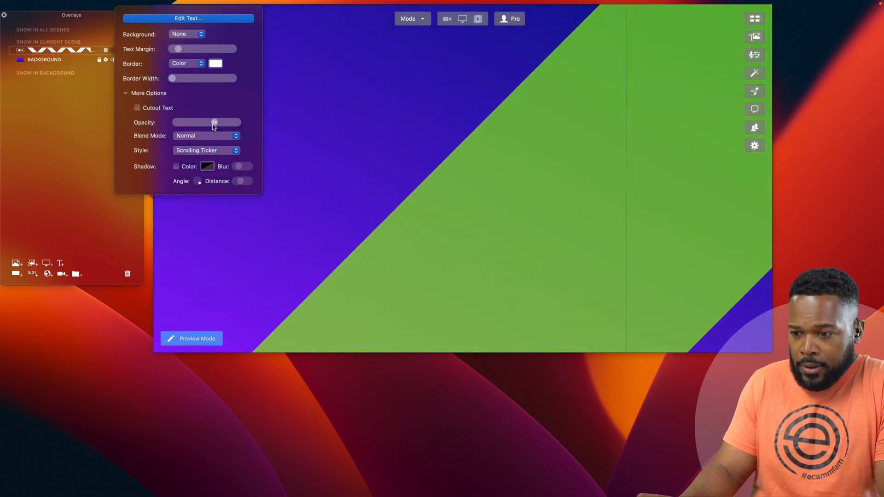
pyautogui.moveTo(213, 122); pyautogui.dragTo(206, 122)
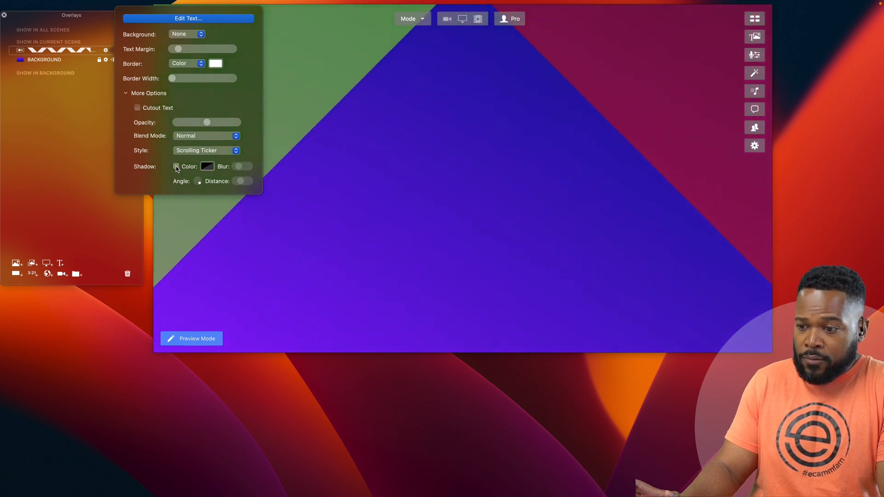
pyautogui.click(176, 166)
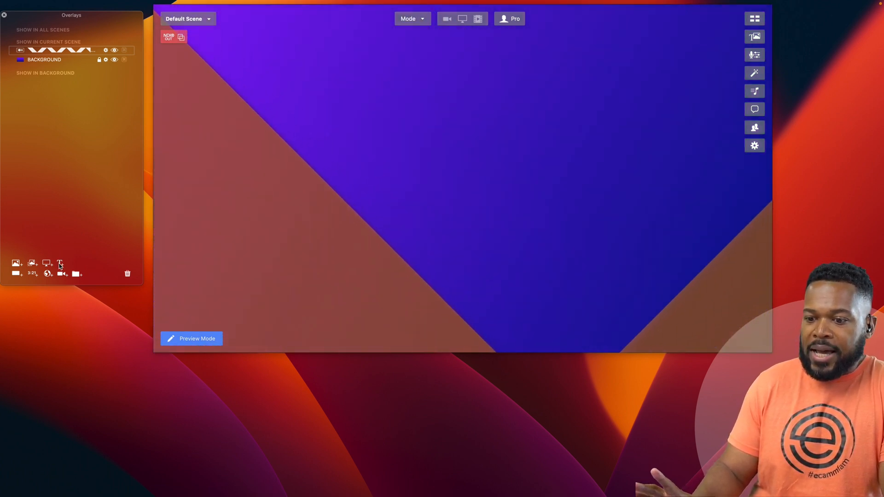
pyautogui.moveTo(62, 274)
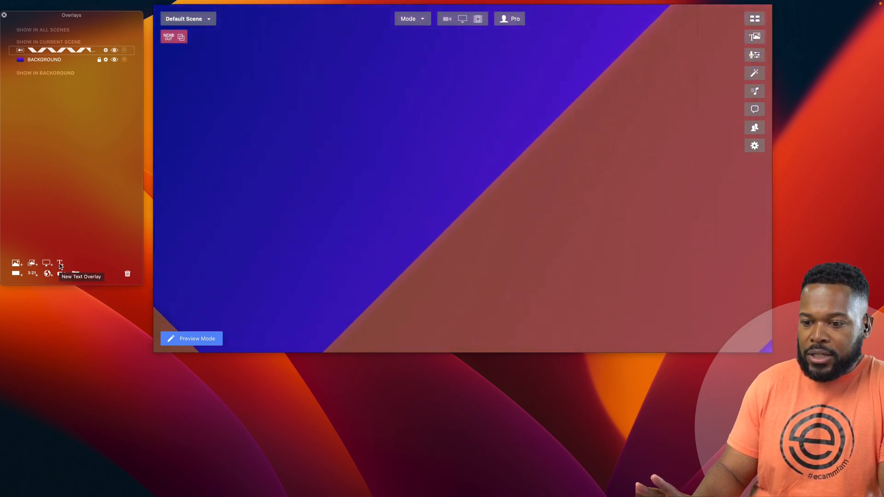
# - Add a lime-green circle text overlay and enlarge it across the scene
pyautogui.click(60, 264)
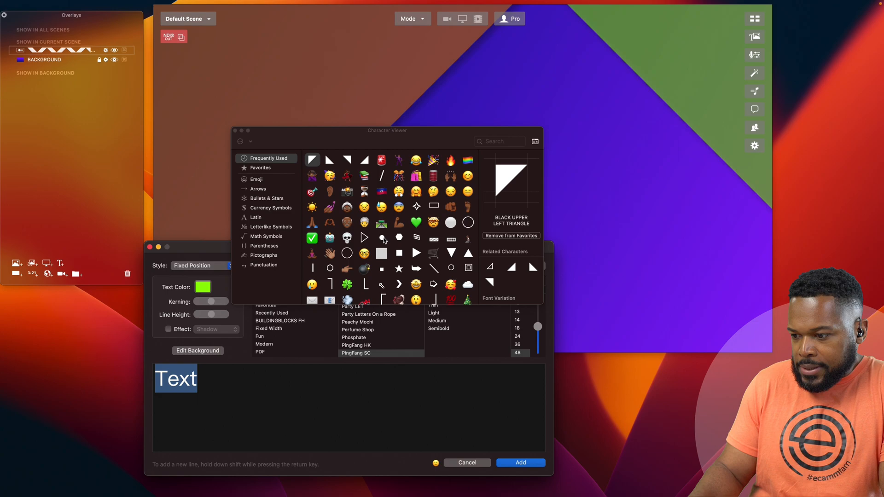
pyautogui.click(381, 238)
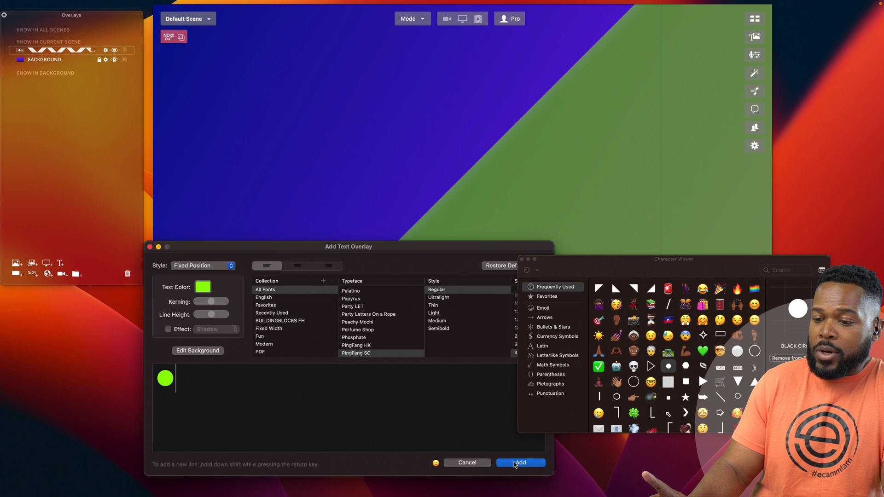
pyautogui.click(520, 462)
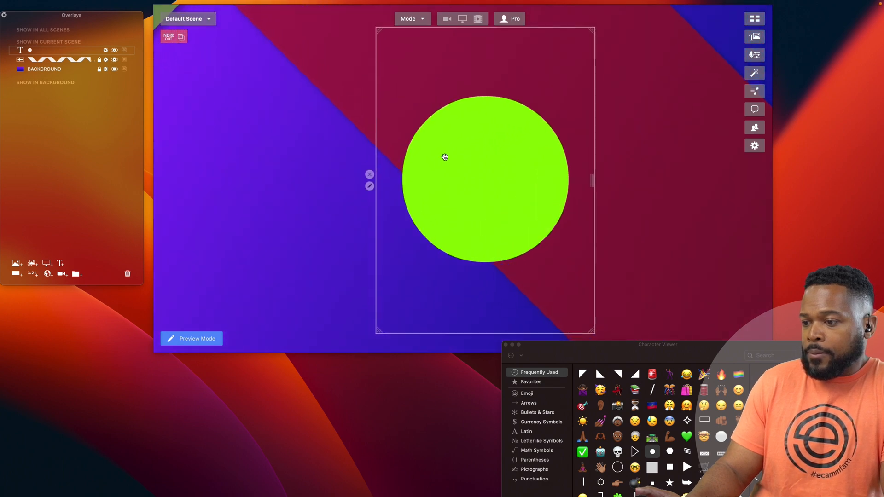
pyautogui.moveTo(444, 156); pyautogui.dragTo(354, 150)
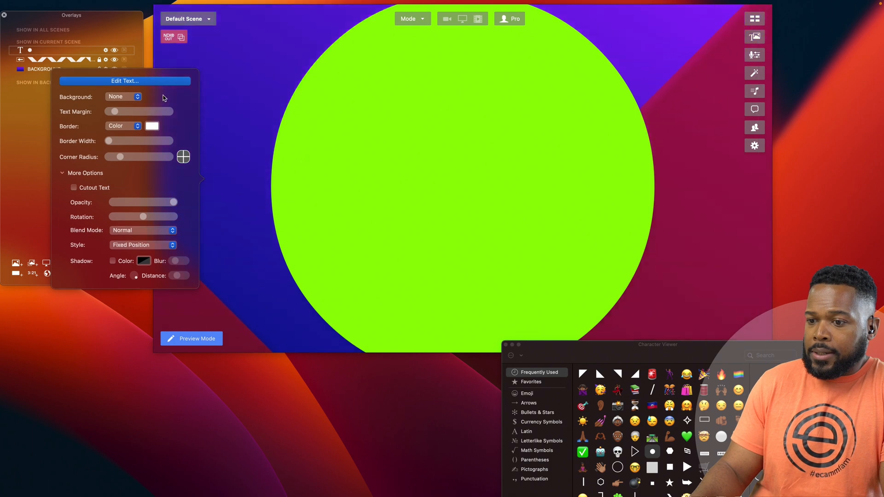
# - Set the circle overlay to Scrolling Ticker with eight circle characters and save
pyautogui.click(126, 81)
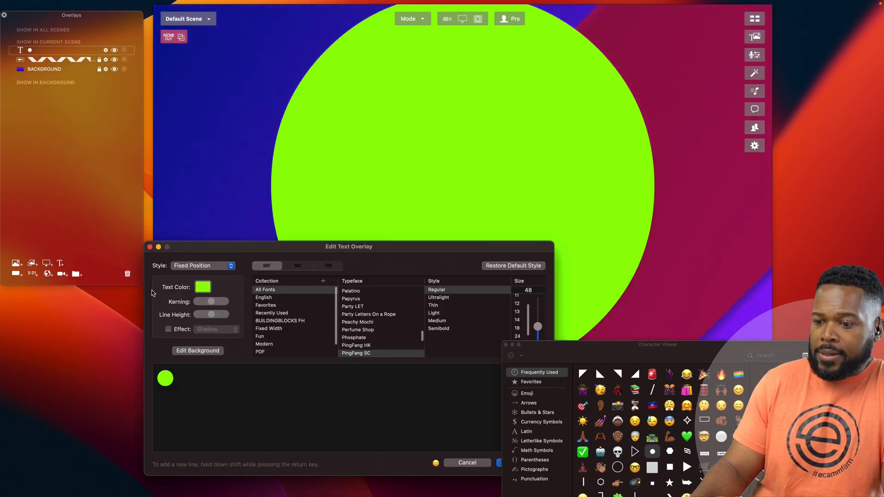
pyautogui.click(202, 266)
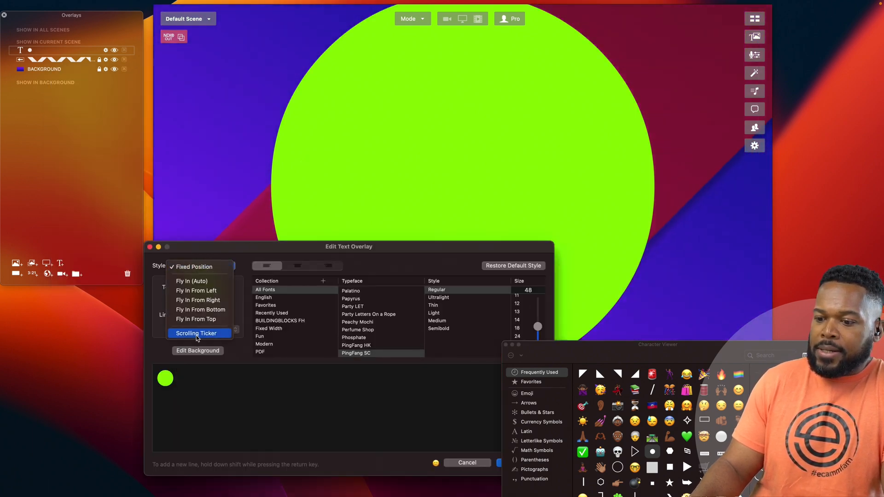
pyautogui.click(198, 333)
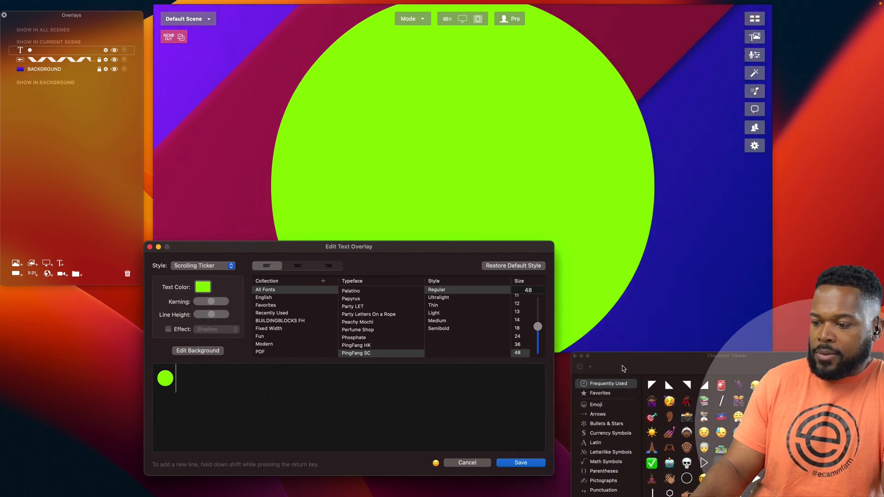
pyautogui.click(519, 462)
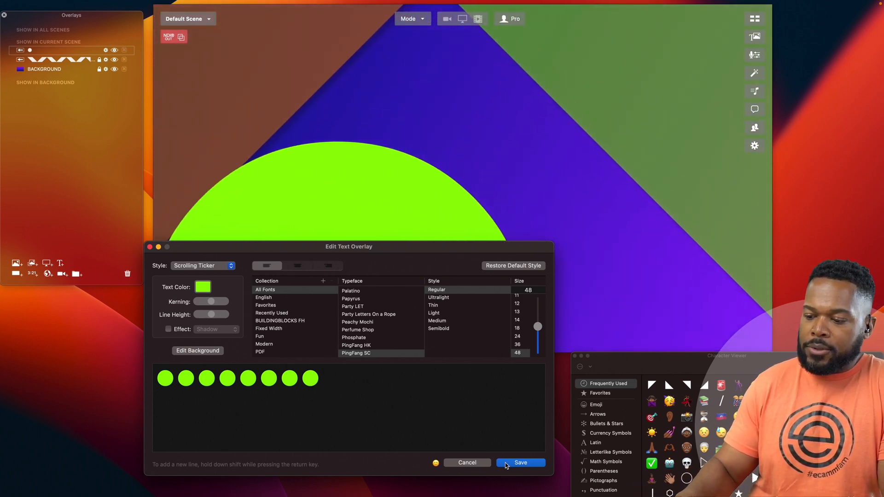
pyautogui.click(519, 462)
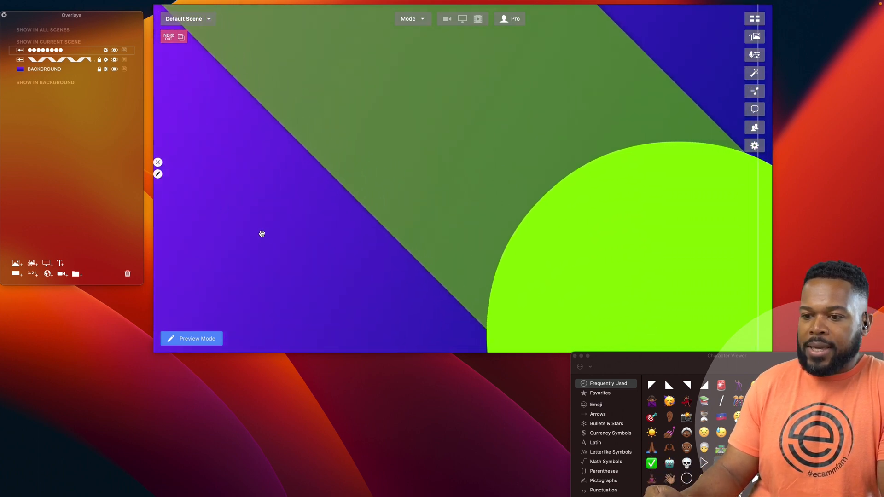
# - Tick Shadow in the lime circle ticker overlay's settings
pyautogui.click(105, 58)
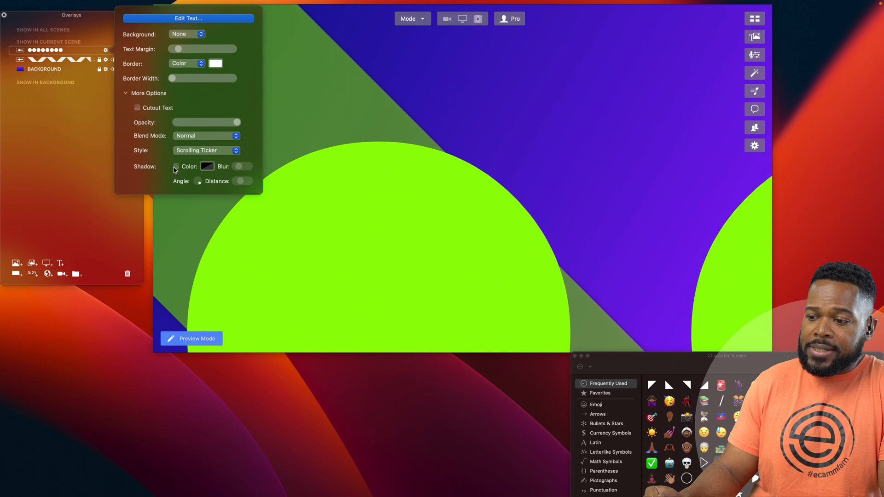
pyautogui.click(176, 166)
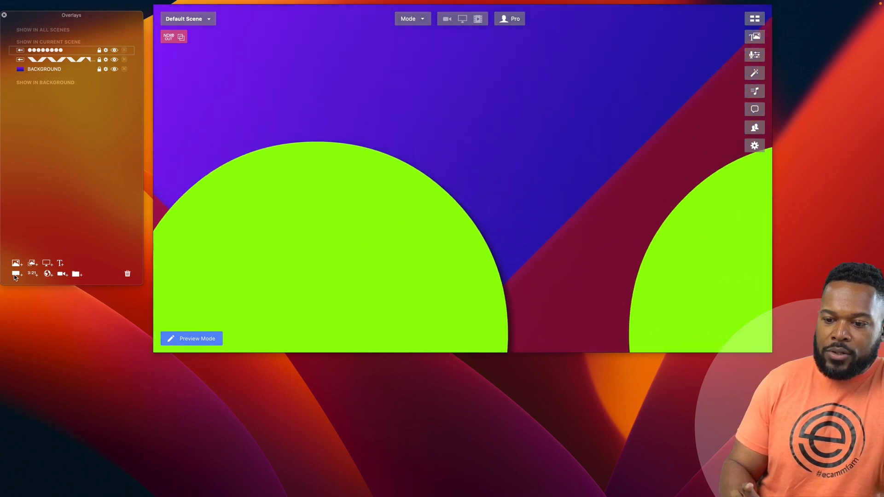
pyautogui.moveTo(15, 273)
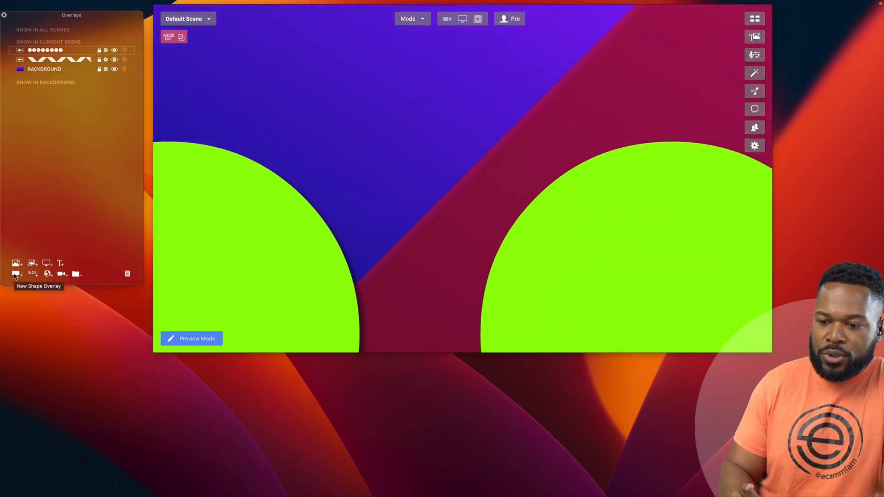
# - Add a new rectangle shape overlay and set its fill to Pinch
pyautogui.click(16, 274)
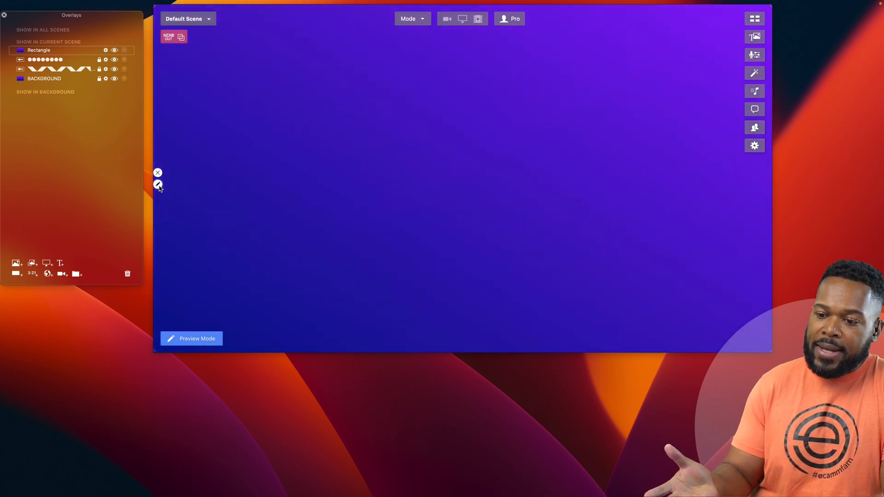
pyautogui.click(158, 185)
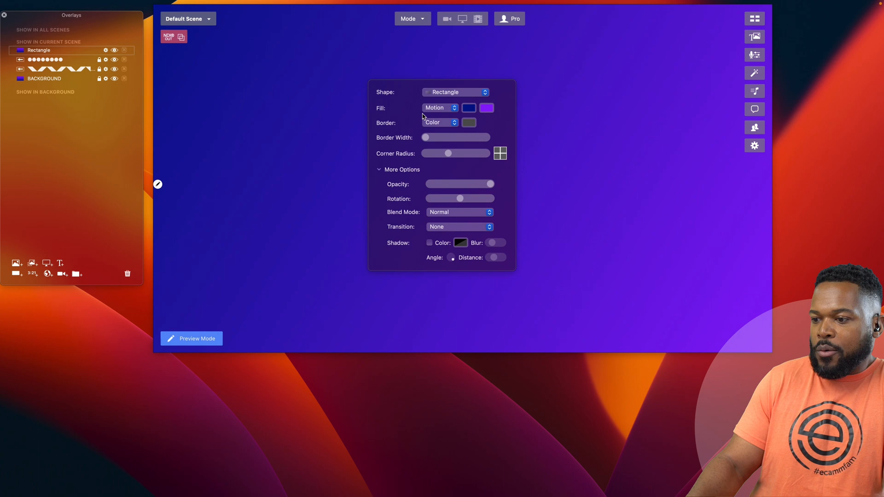
pyautogui.click(440, 108)
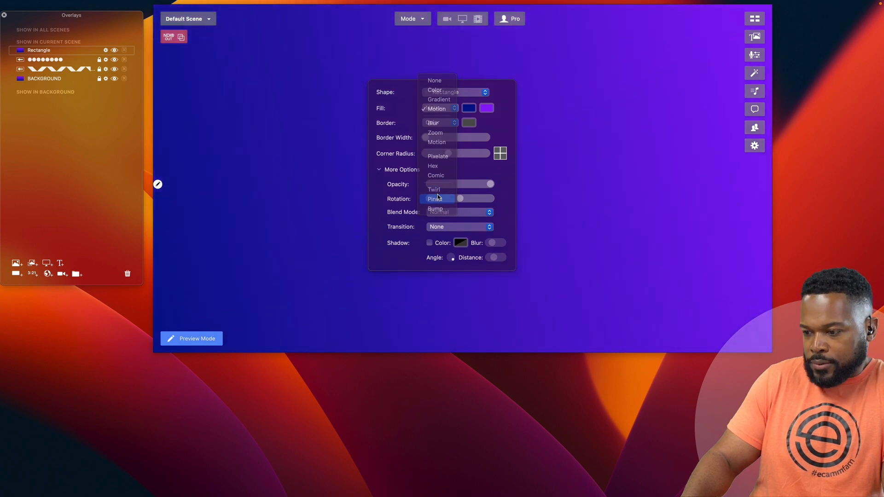
pyautogui.click(434, 198)
pyautogui.write('P')
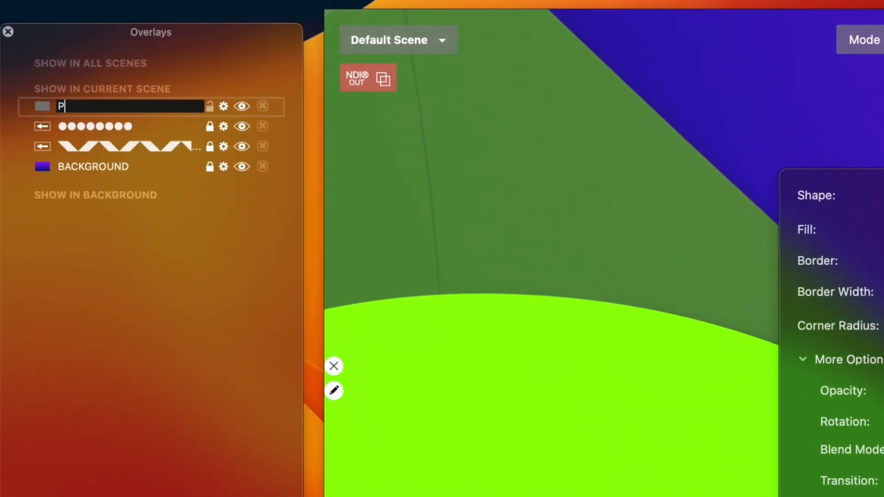
# - Name the shape PINCH and raise the second pinch rectangle's distortion strength
pyautogui.write('INCH')
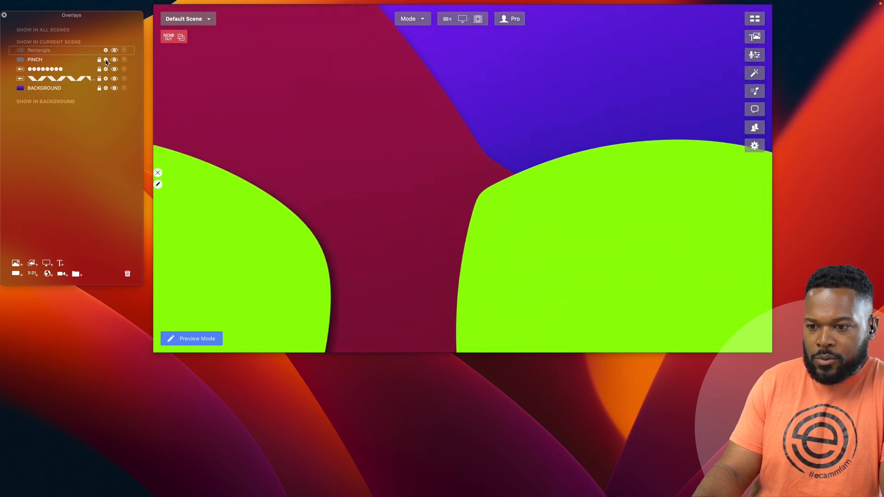
pyautogui.click(106, 50)
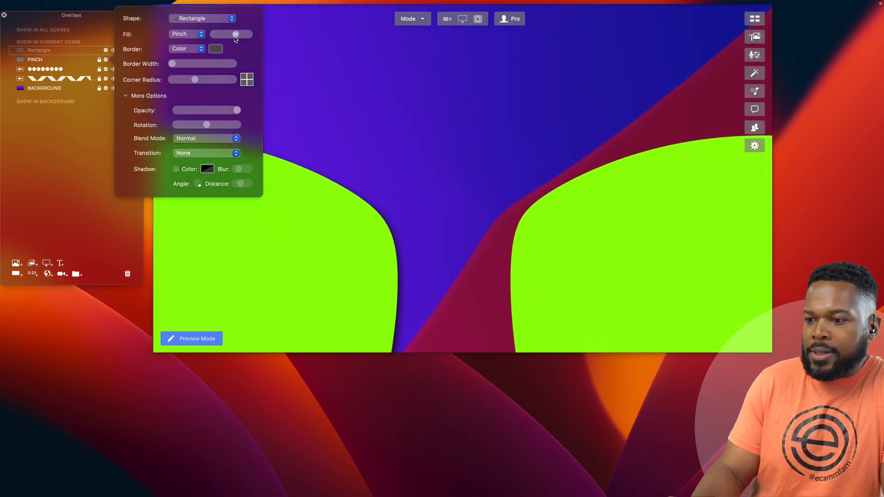
pyautogui.moveTo(236, 34); pyautogui.dragTo(248, 35)
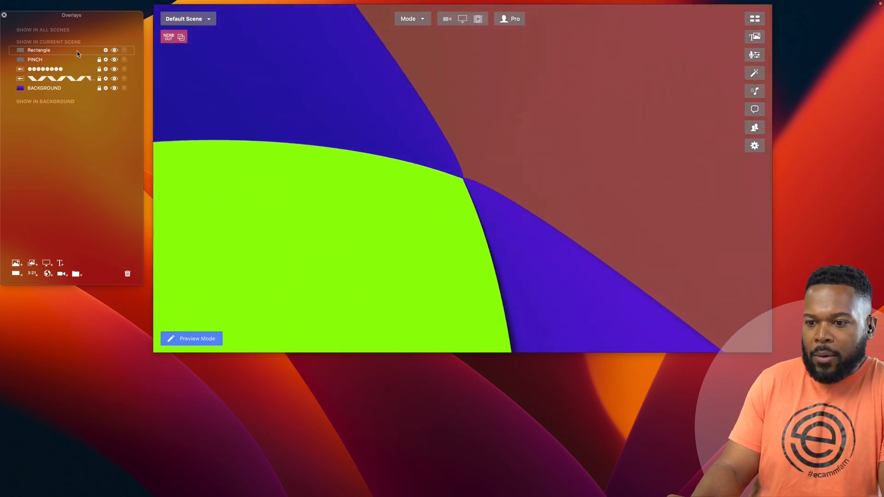
# - Switch the top rectangle's fill from Pinch to Blur
pyautogui.click(106, 50)
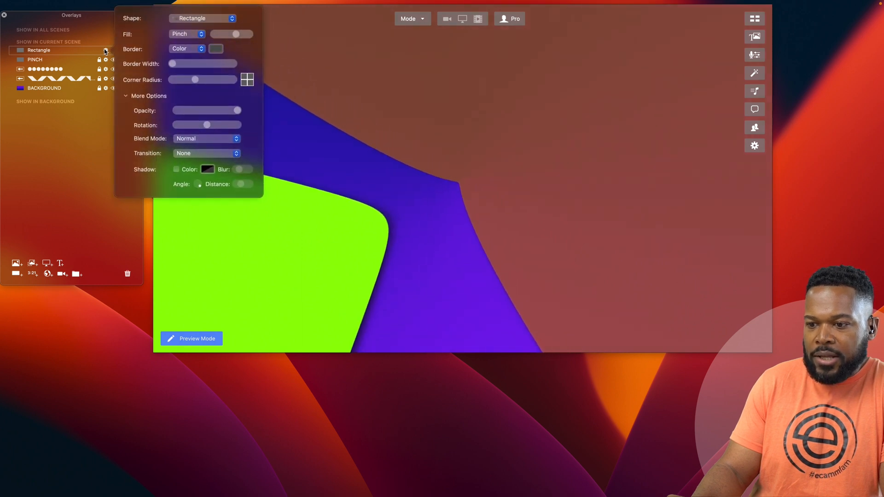
pyautogui.click(187, 34)
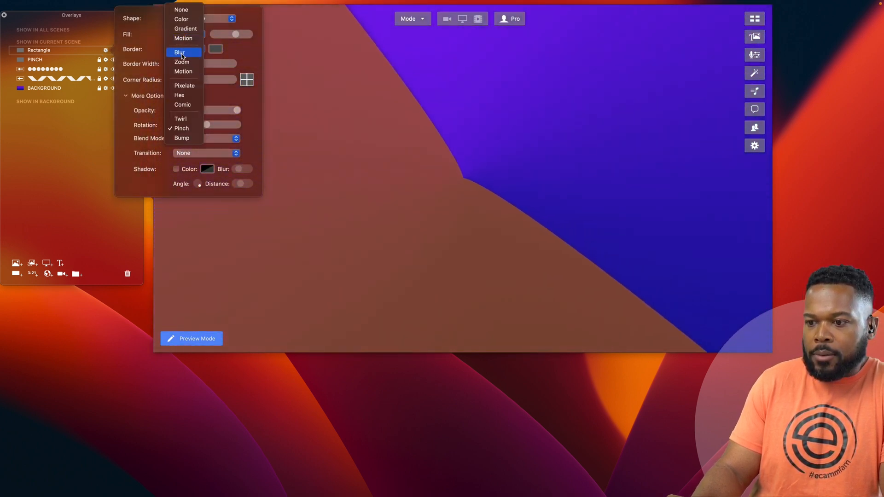
pyautogui.click(178, 53)
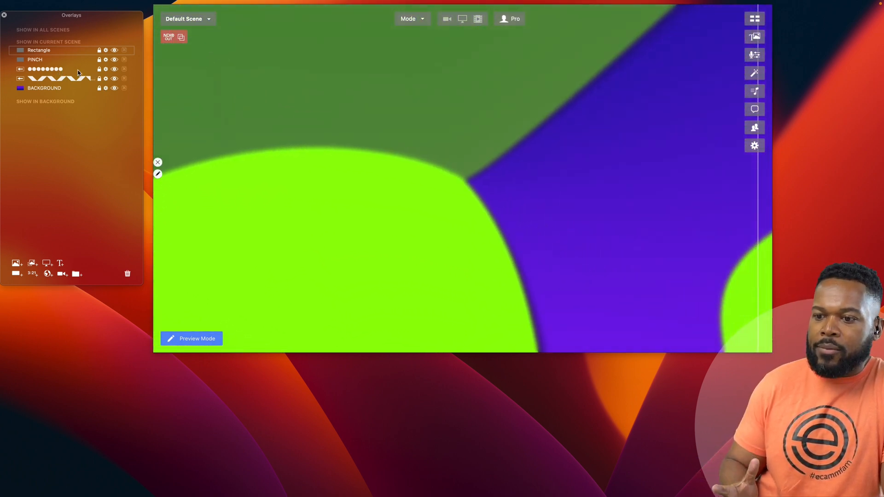
# - Lower the lime circle ticker overlay's opacity in its settings
pyautogui.click(105, 69)
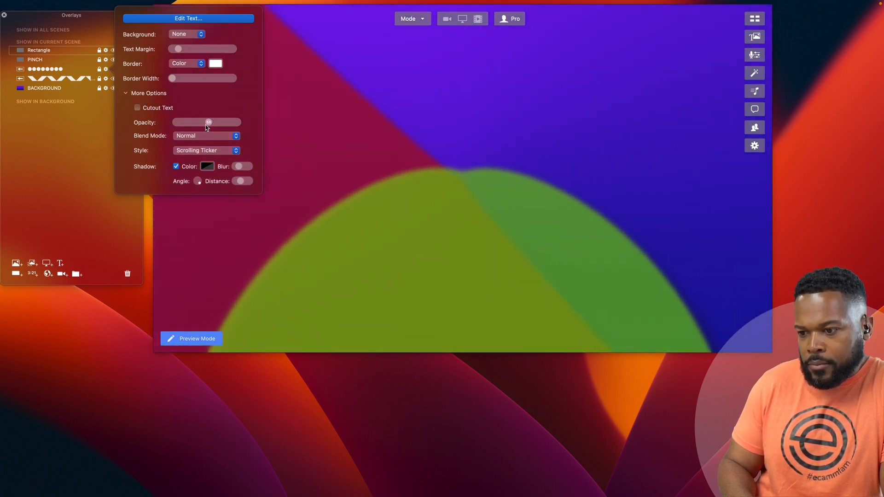
pyautogui.moveTo(208, 123); pyautogui.dragTo(207, 123)
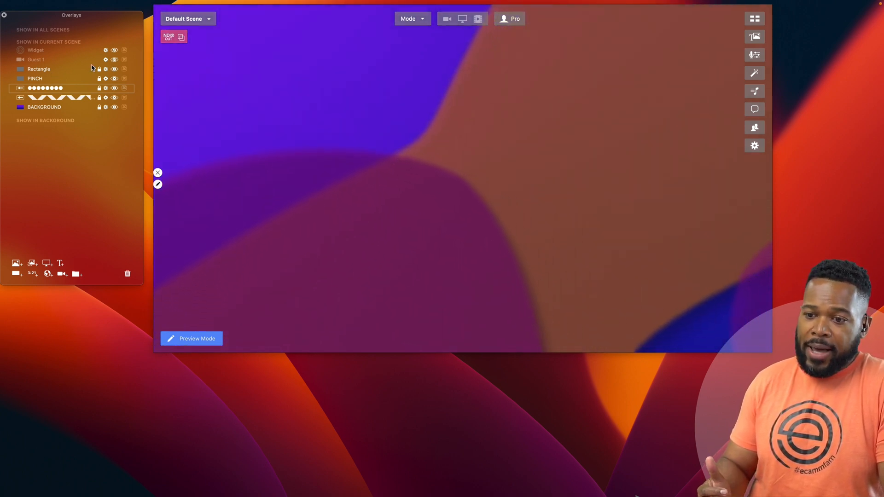
# - Toggle Guest 1 on and back off, then make the Ecamm homepage Widget visible
pyautogui.click(114, 59)
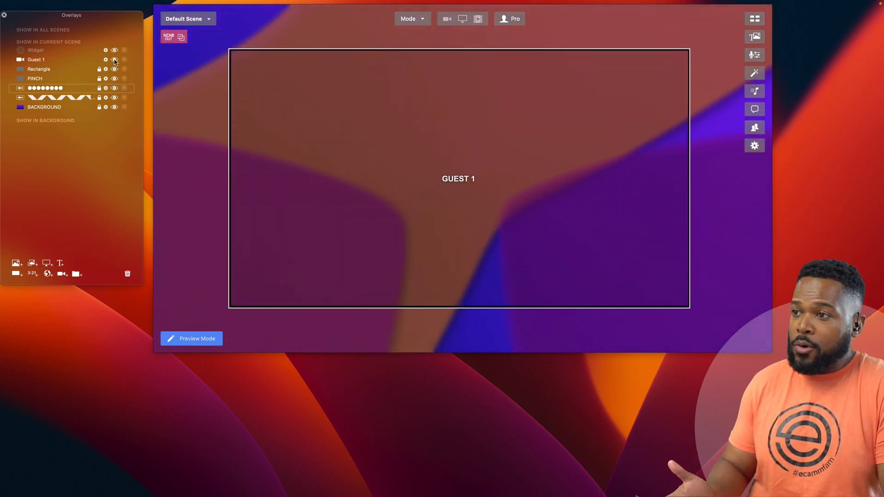
pyautogui.click(115, 60)
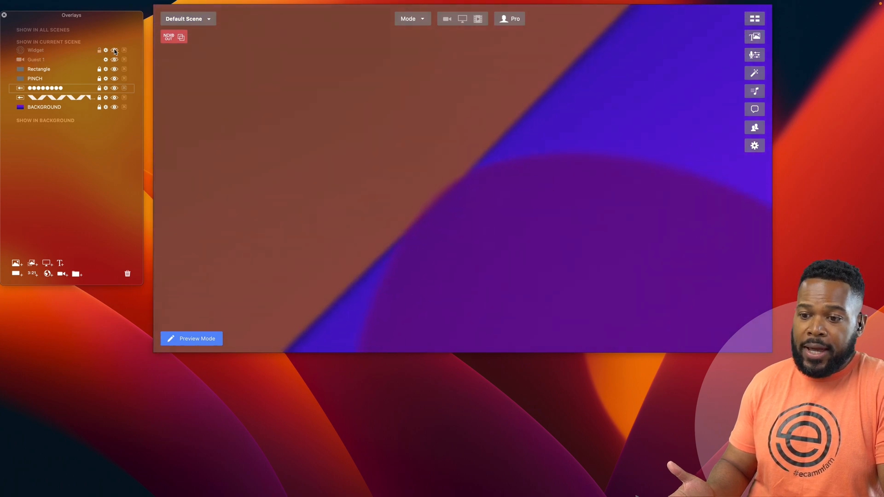
pyautogui.click(114, 50)
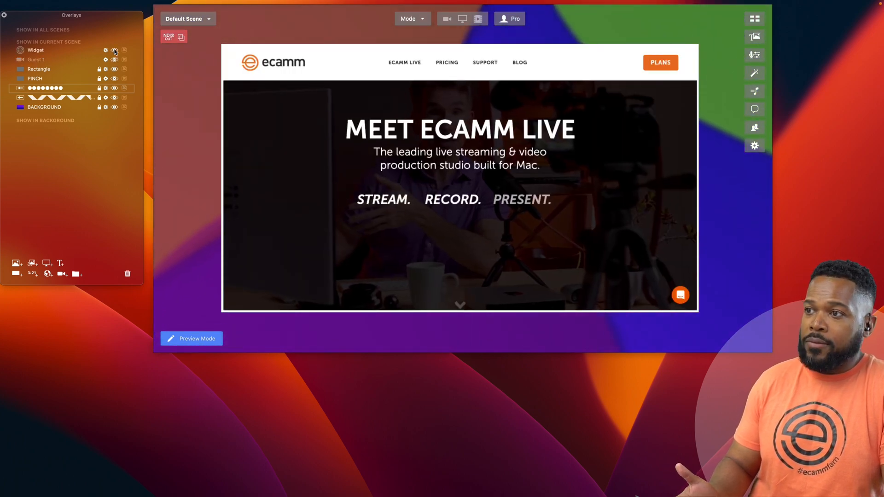